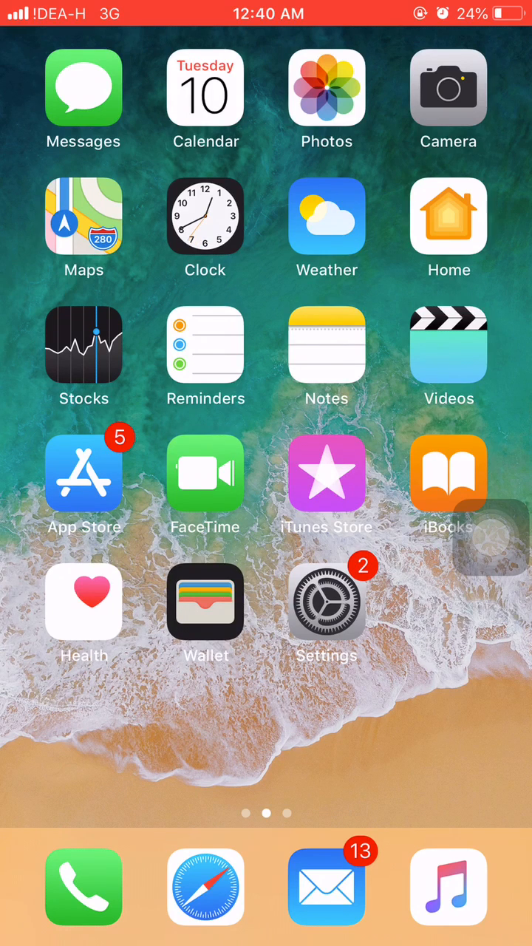
- Launch Mail and scroll the Sent mailbox down to the 22/05/18 CV emails
left_click(326, 886)
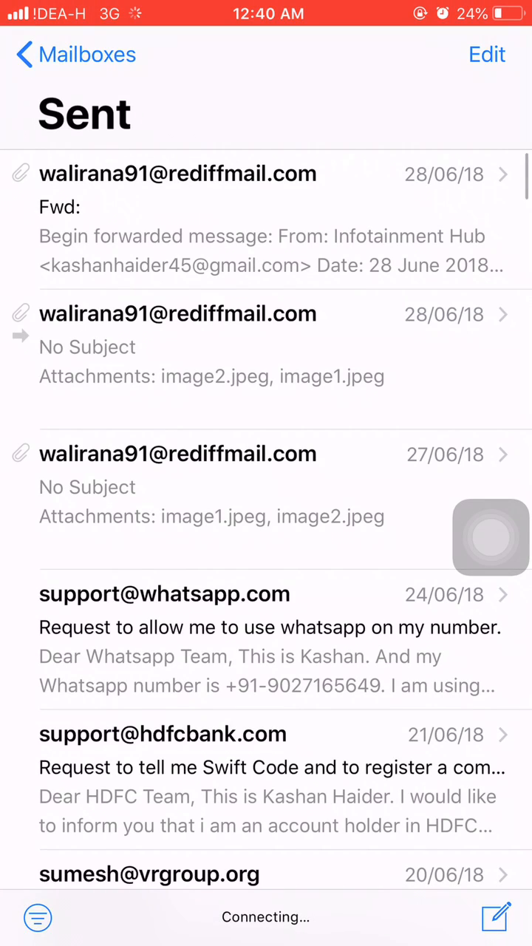
scroll("down", 3)
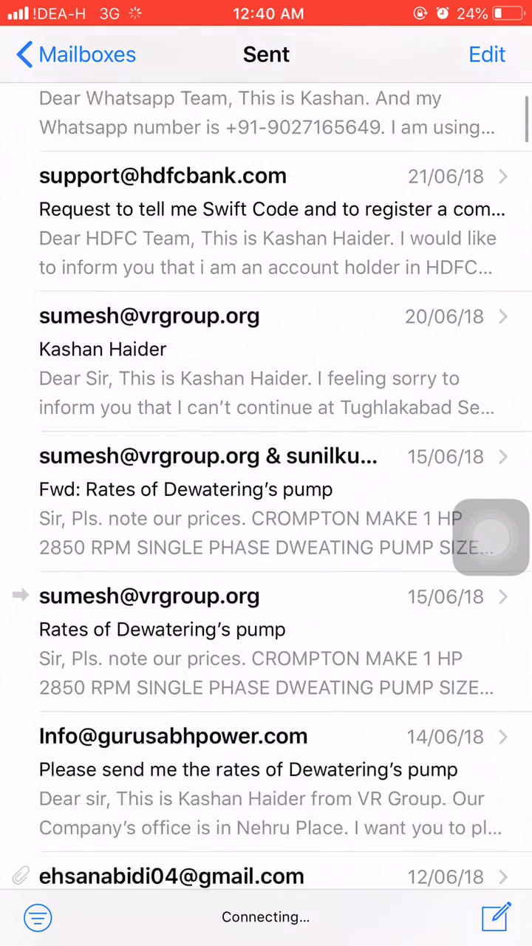
scroll("down", 3)
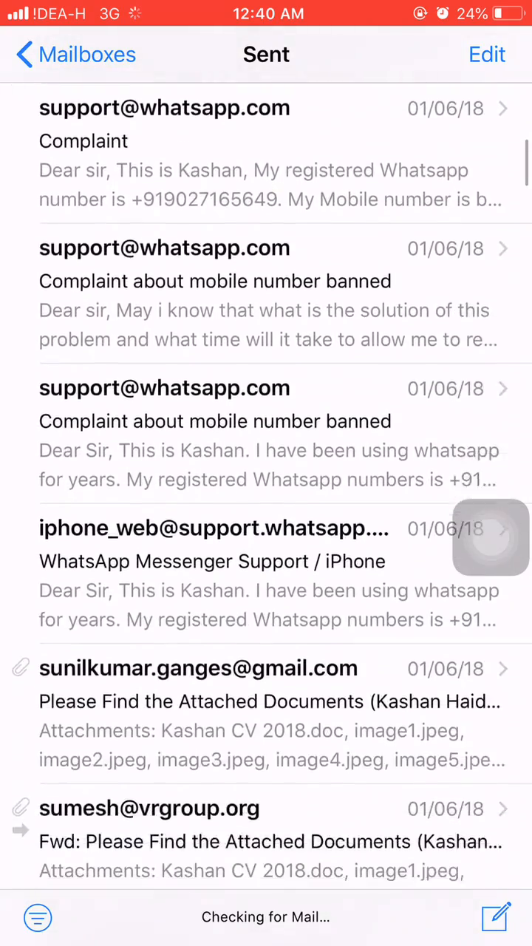
scroll("down", 3)
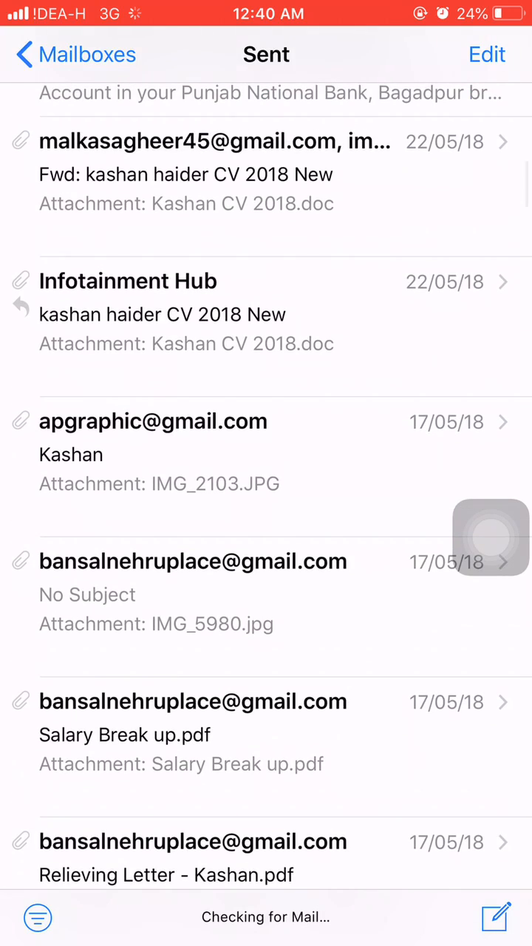
- Preview the .doc CV attached to the Infotainment Hub email and show its share sheet
left_click(162, 314)
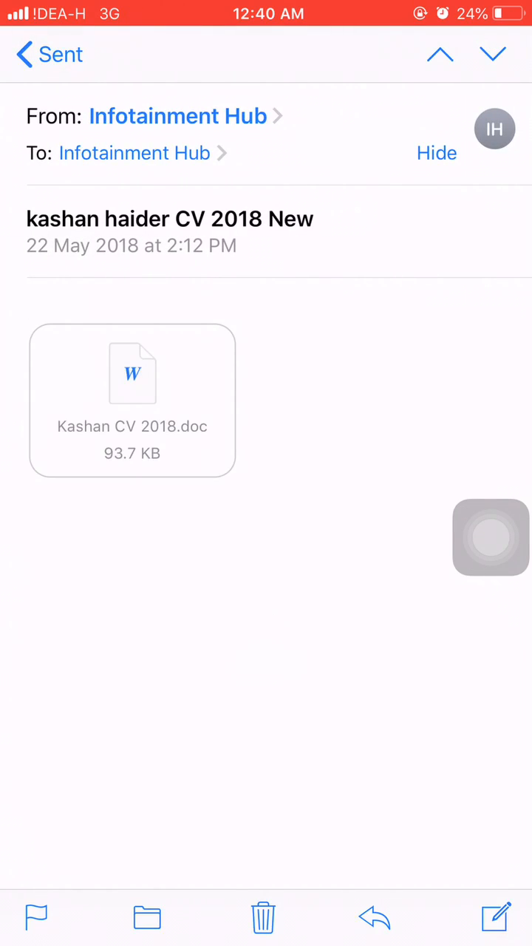
left_click(132, 373)
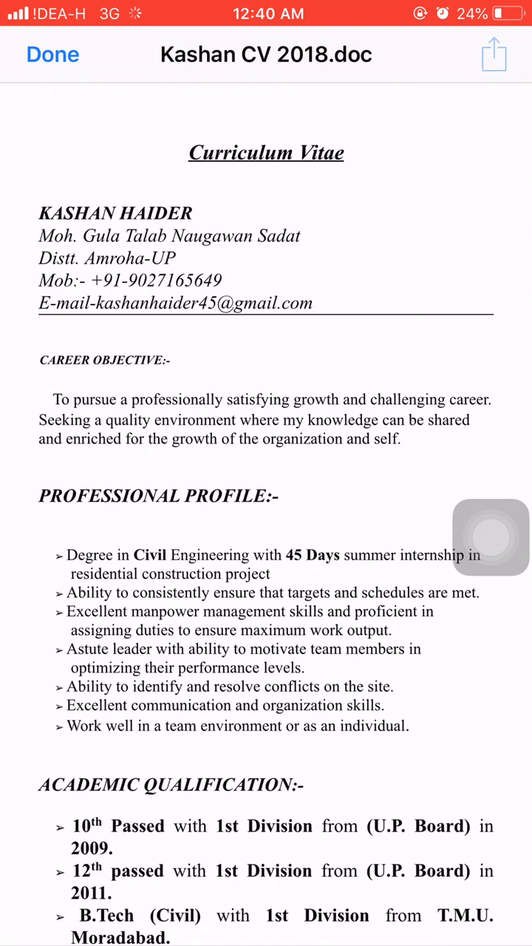
left_click(493, 54)
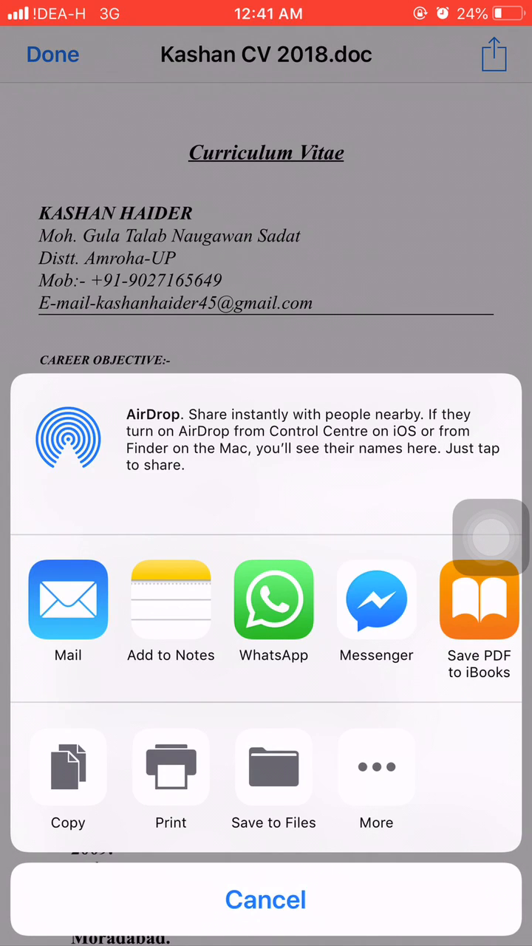
- Save the CV to Files in iCloud Drive, then dismiss the preview back to Sent
left_click(273, 767)
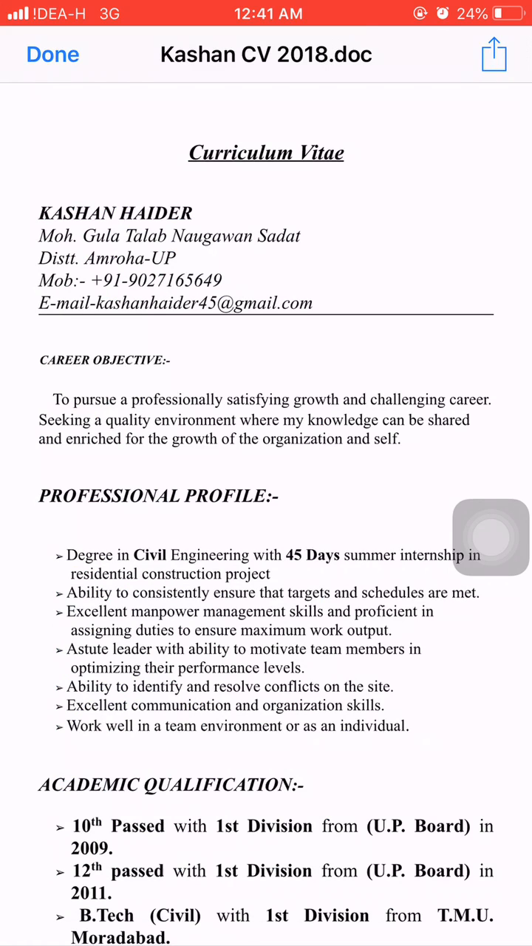
left_click(52, 55)
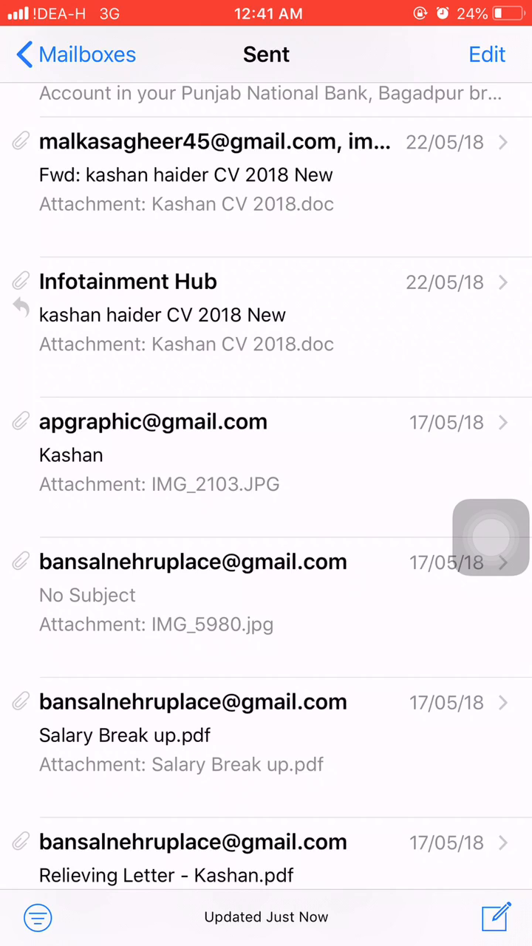
left_click(497, 916)
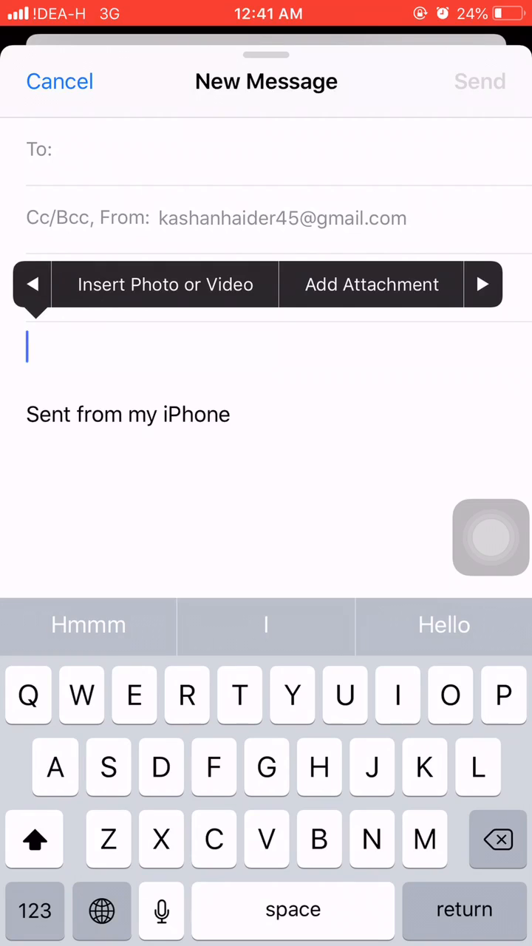
left_click(371, 284)
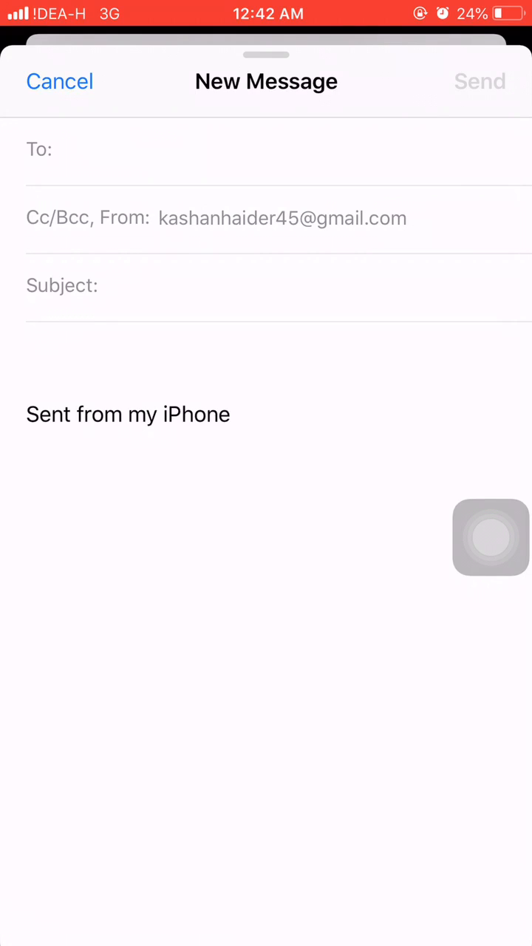
left_click(59, 81)
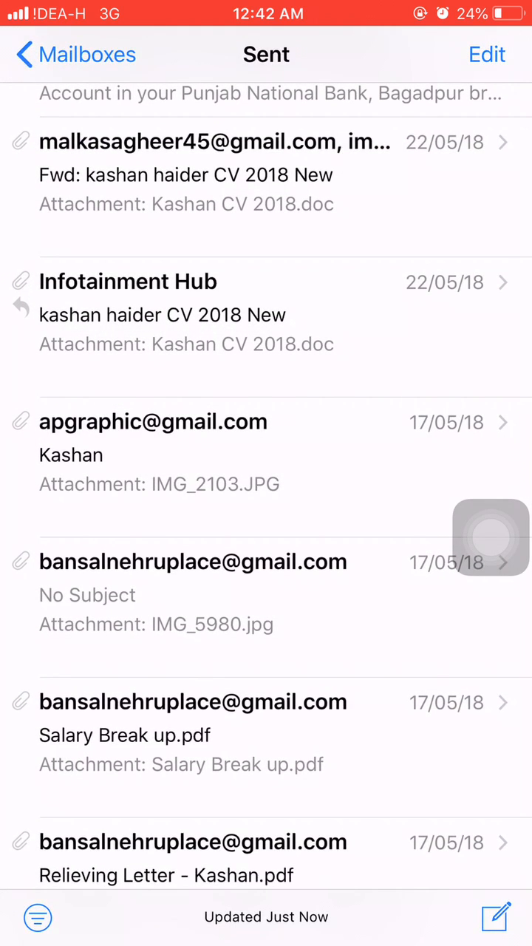